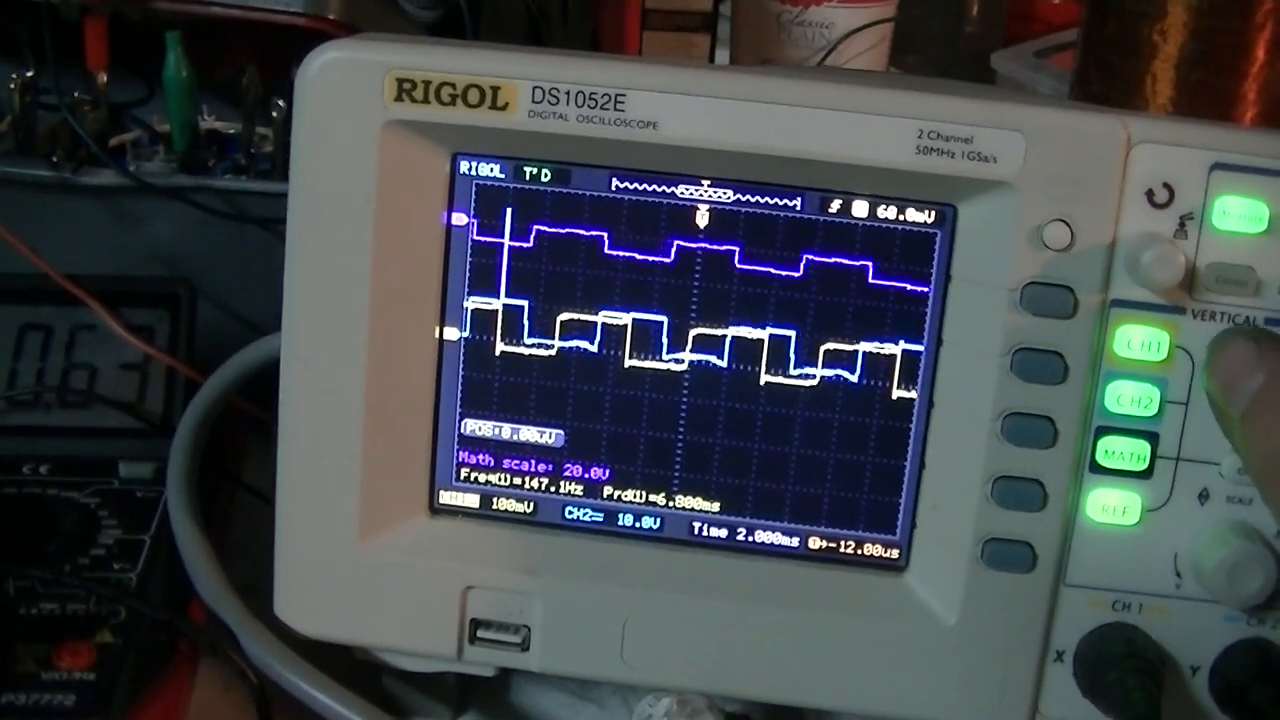
Show the channel 1 menu with DC coupling, BW Limit, 1X probe and Digital Filter
left_click(1133, 345)
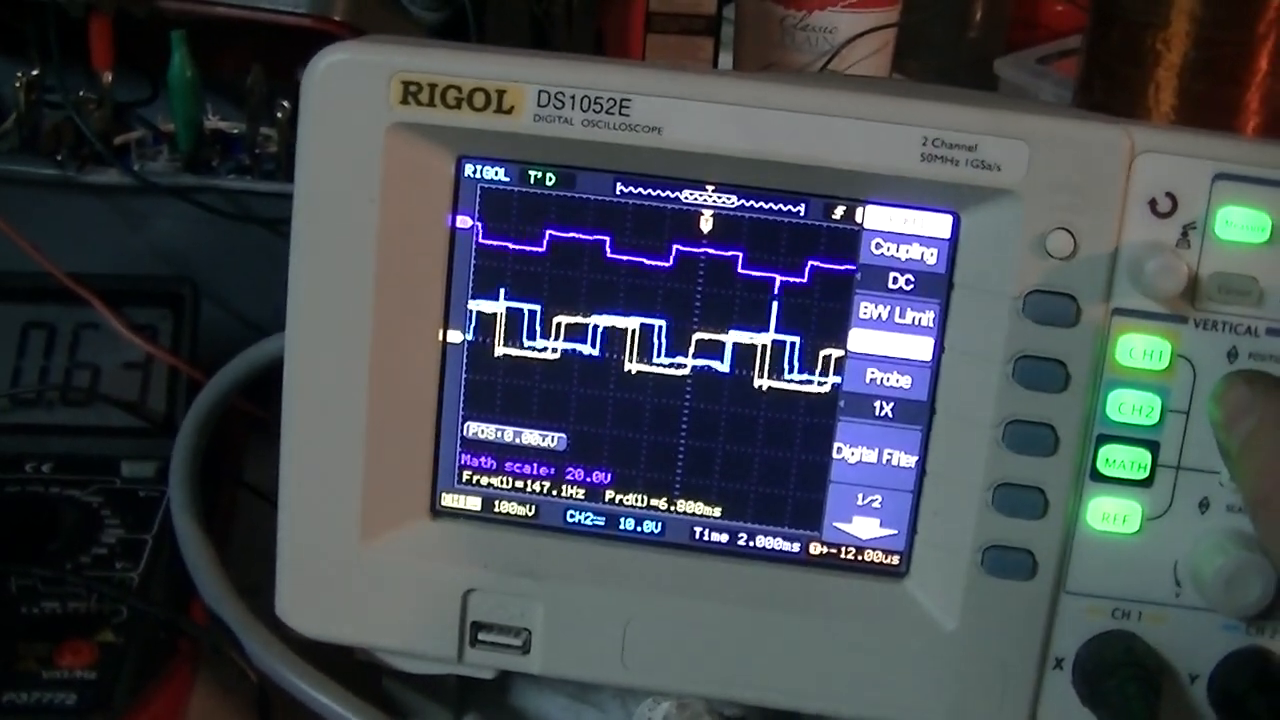